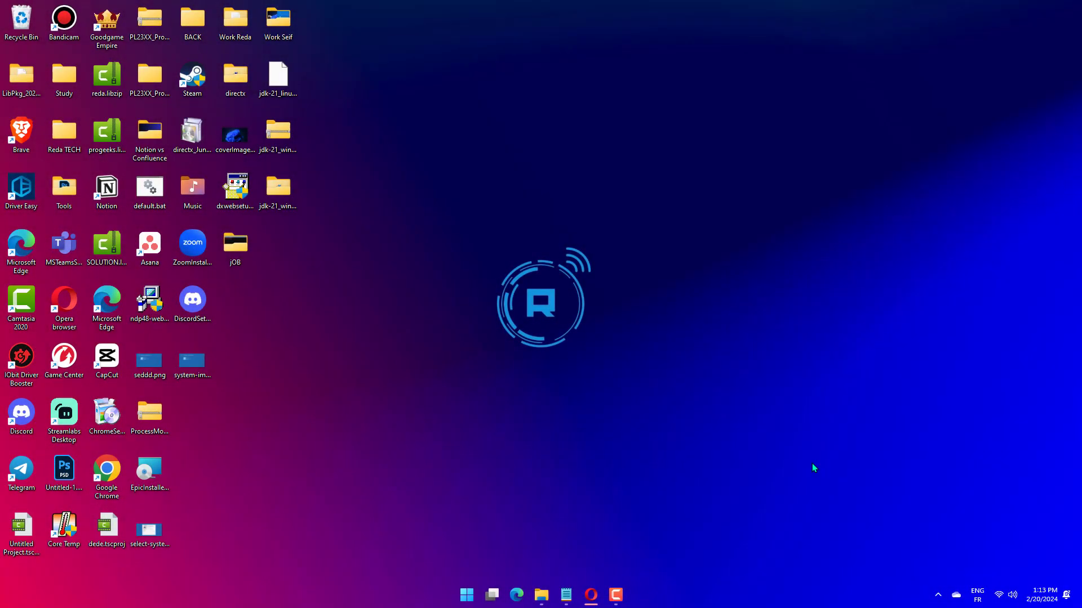
mouse_move(767, 483)
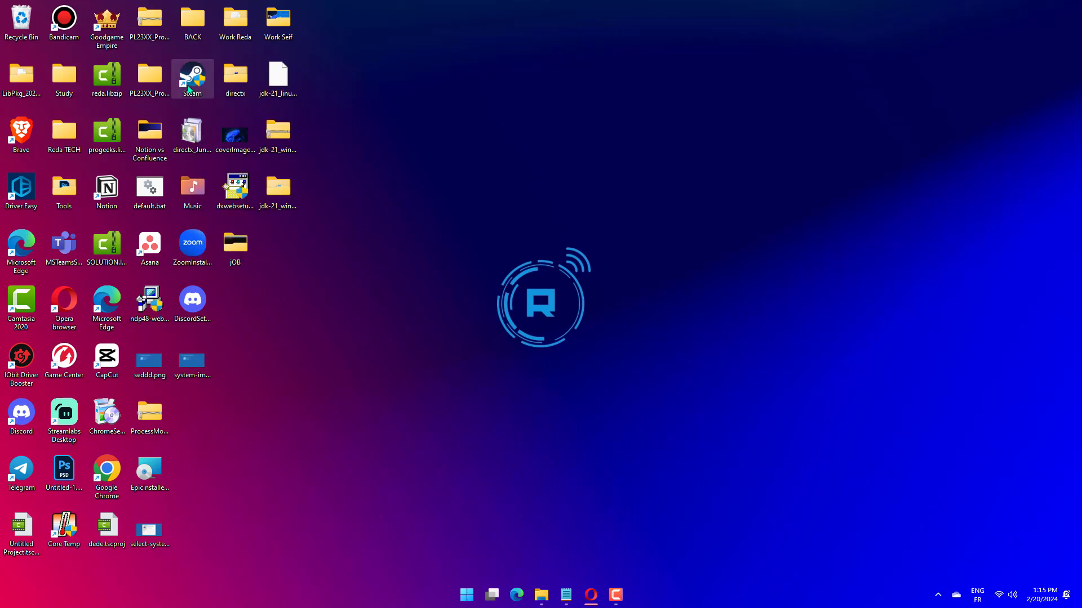
Review the Steam shortcut's Compatibility settings and close its properties without changes.
right_click(193, 79)
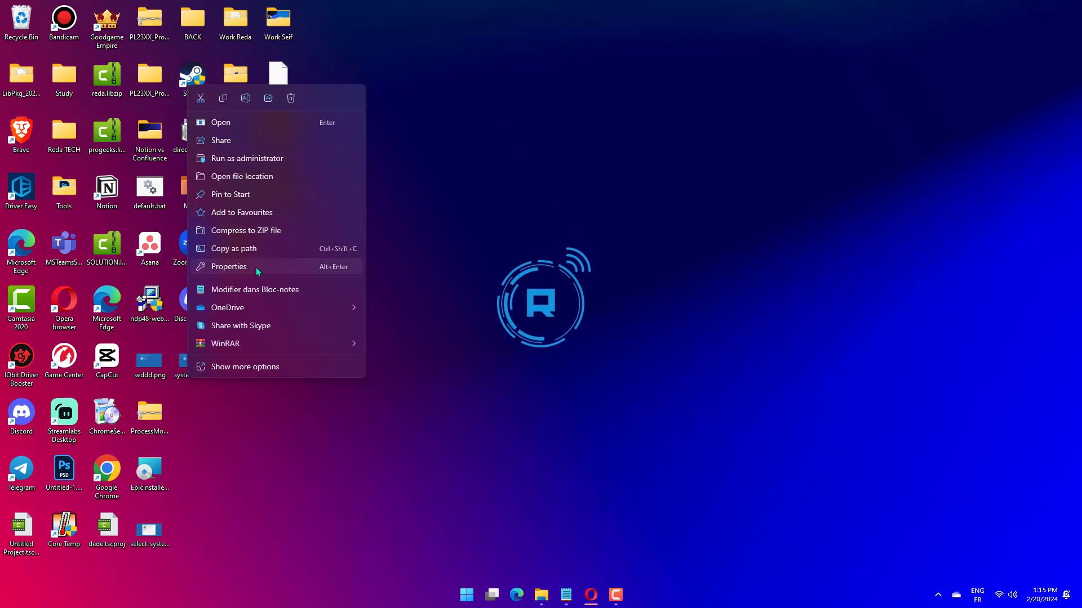
left_click(229, 266)
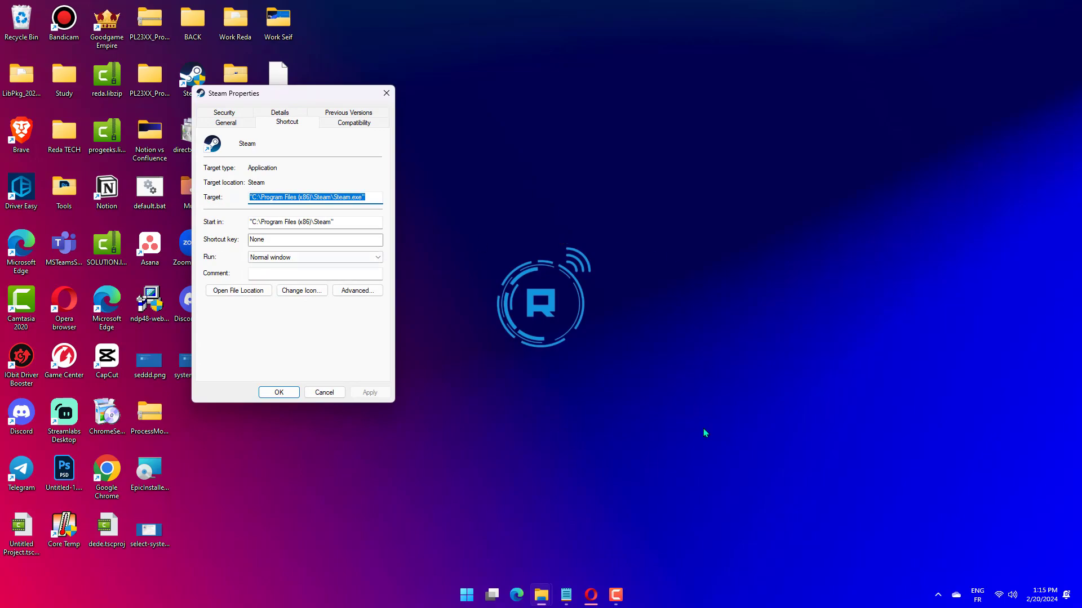
left_click(353, 122)
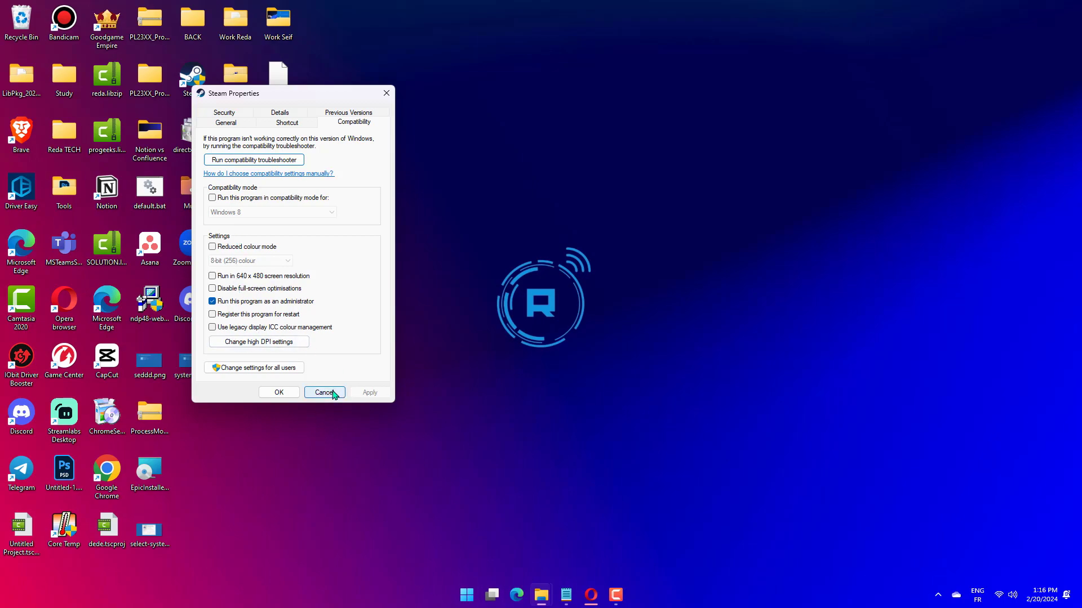
left_click(324, 392)
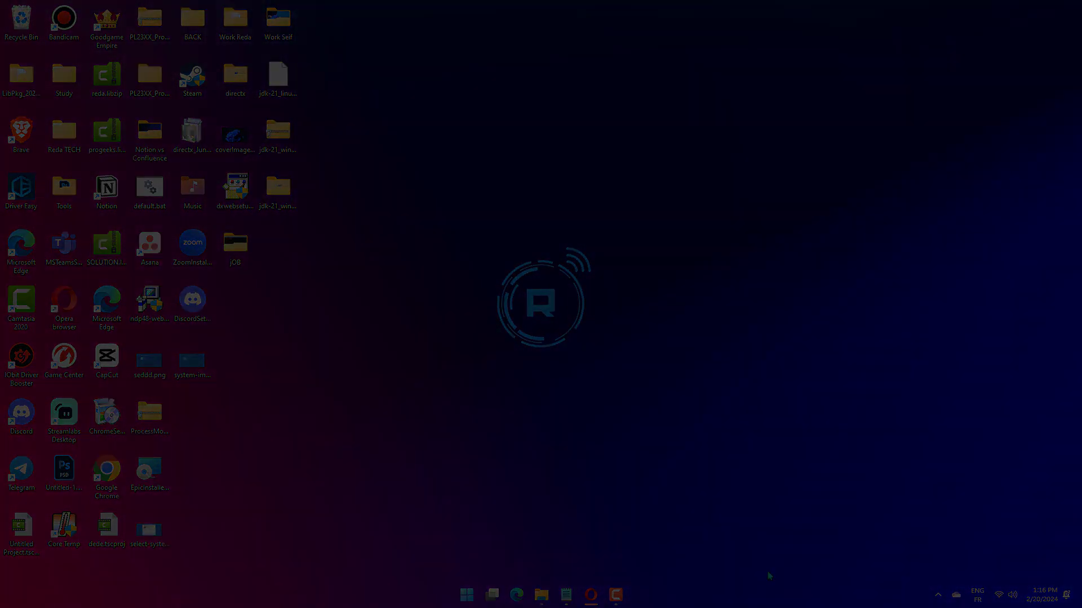
In Device Manager, scan for hardware changes on the Intel UHD Graphics 630 adaptor, then close it.
left_click(466, 593)
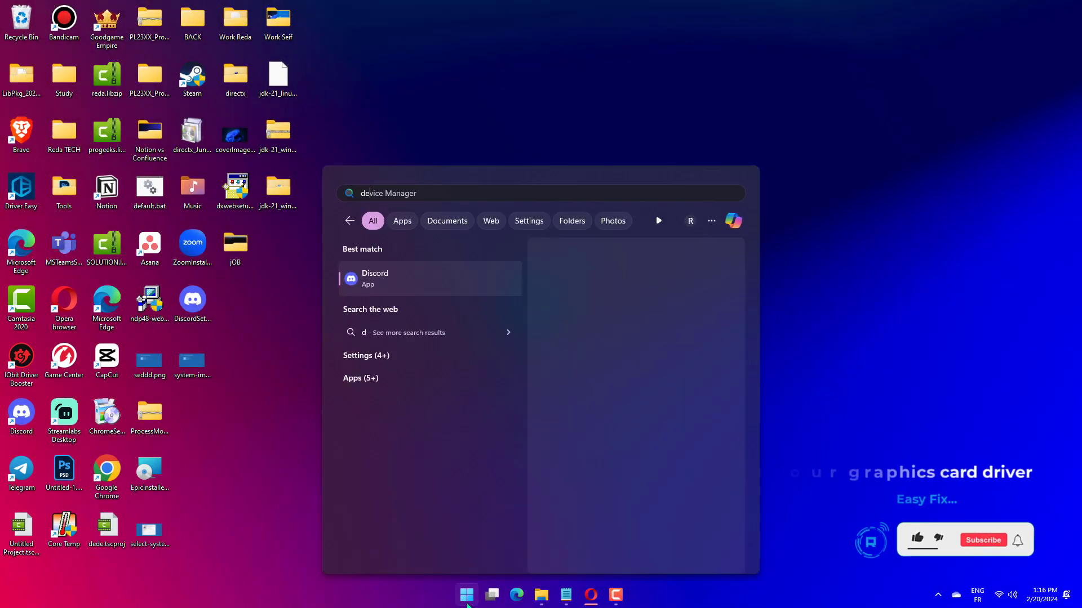
type("device manager")
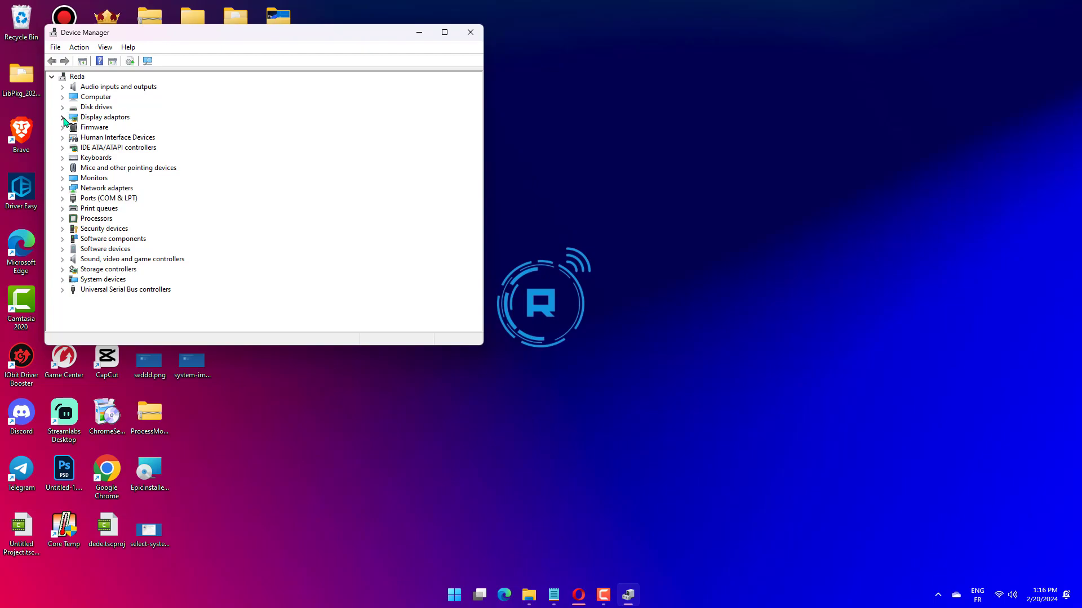
right_click(126, 127)
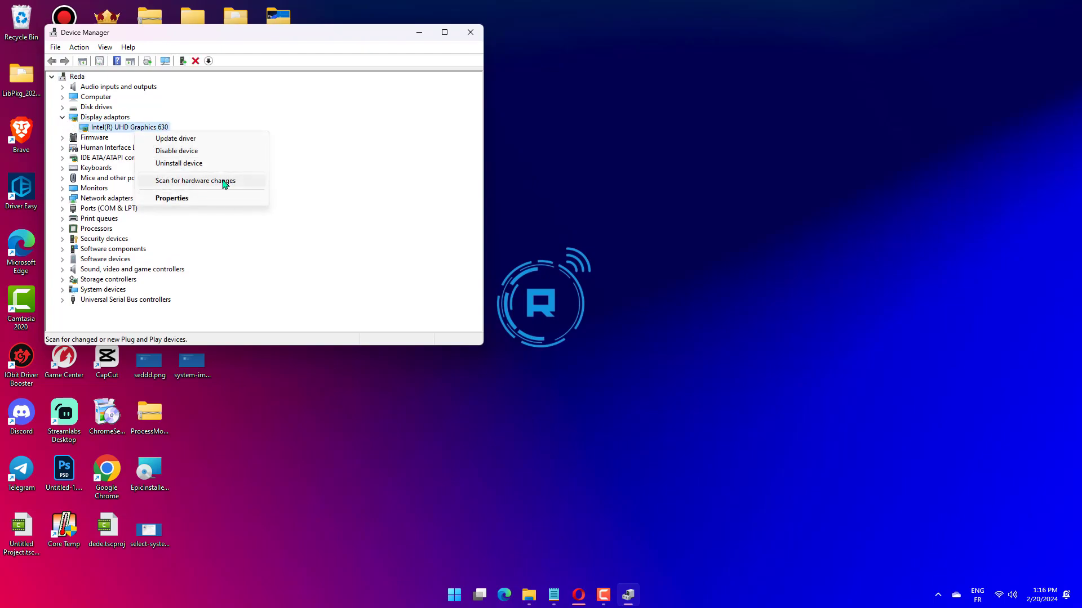
left_click(195, 181)
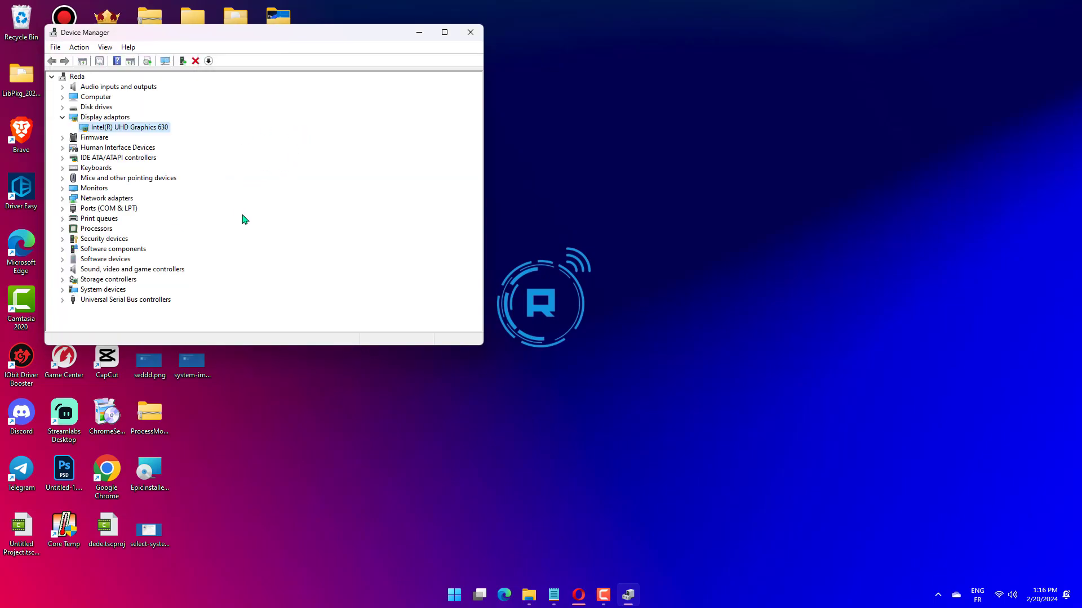
left_click(469, 31)
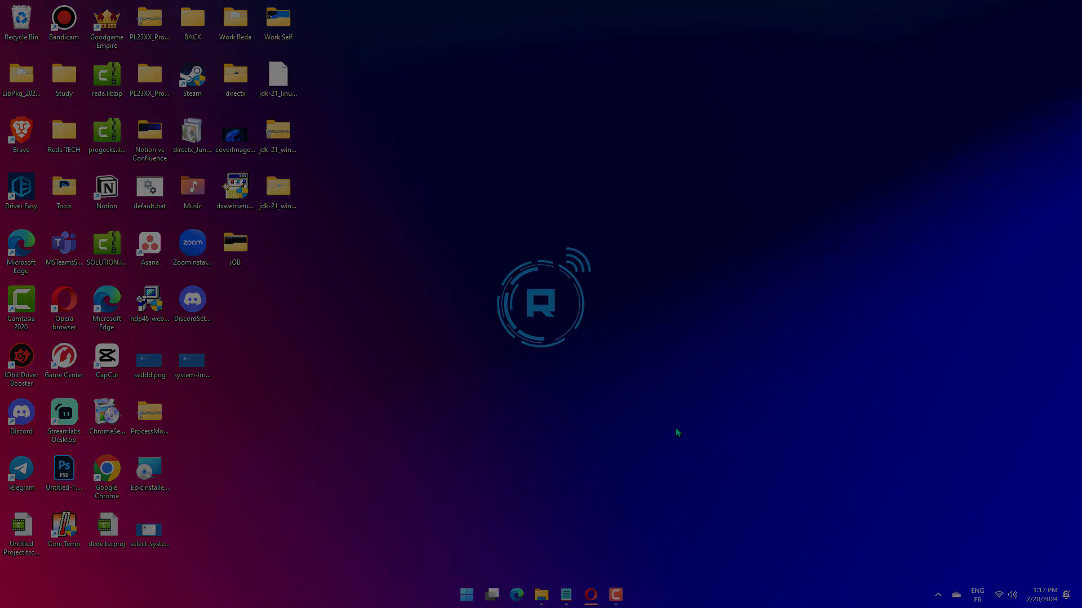
left_click(467, 595)
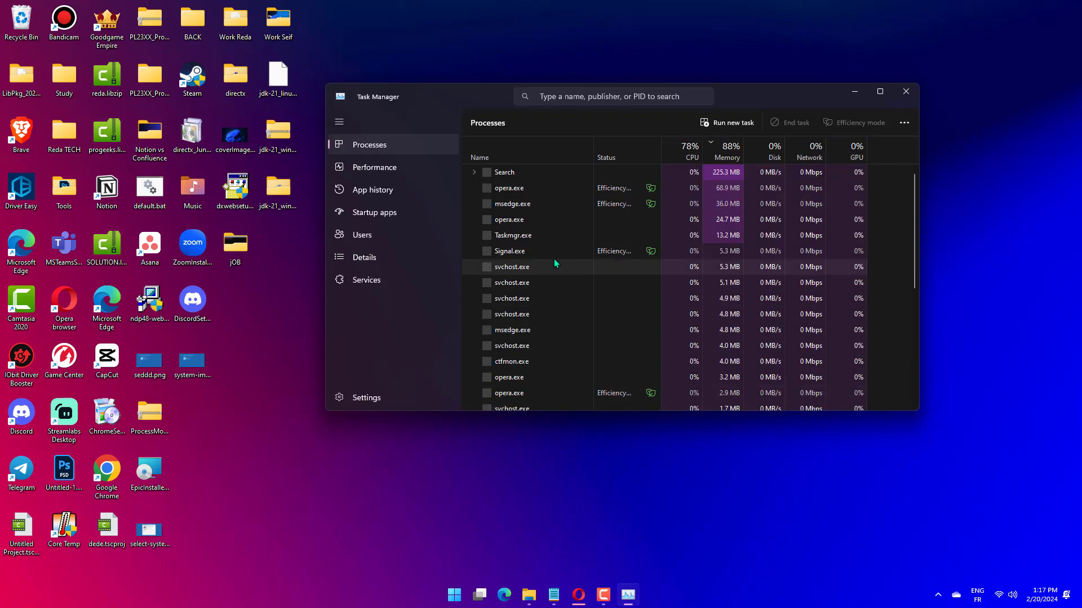
right_click(514, 267)
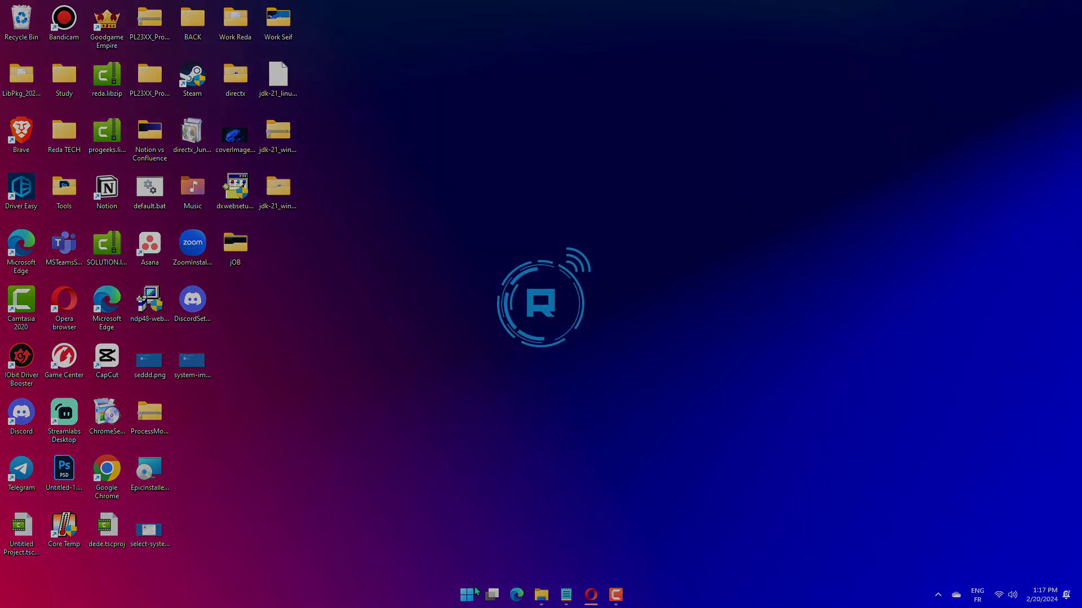
Reach the Windows Update page in Settings from the Start button's system tools menu.
right_click(467, 593)
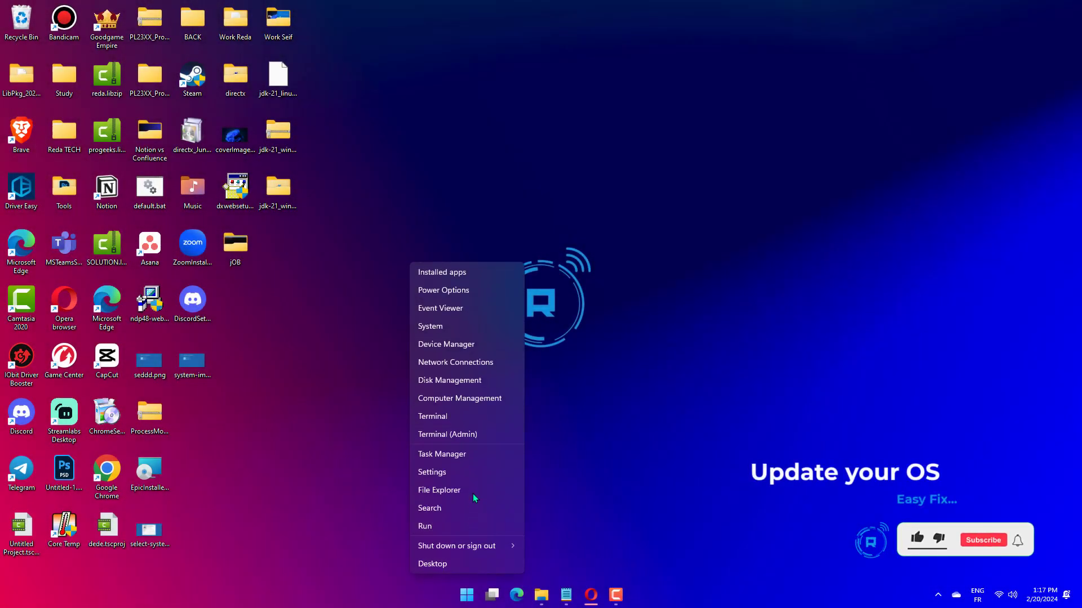
left_click(431, 472)
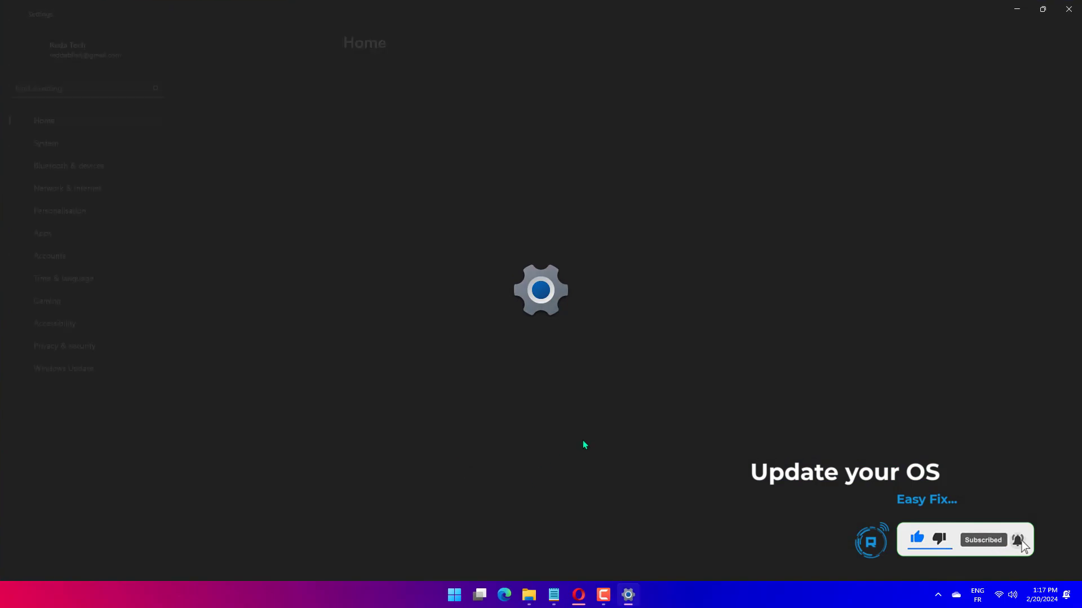
left_click(63, 367)
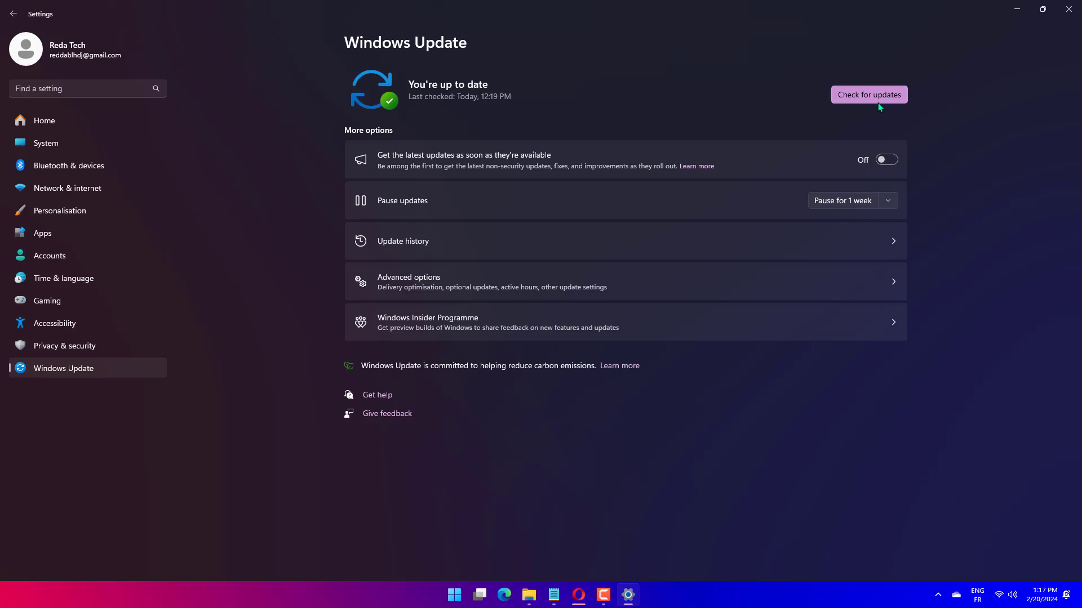
mouse_move(858, 102)
type("c")
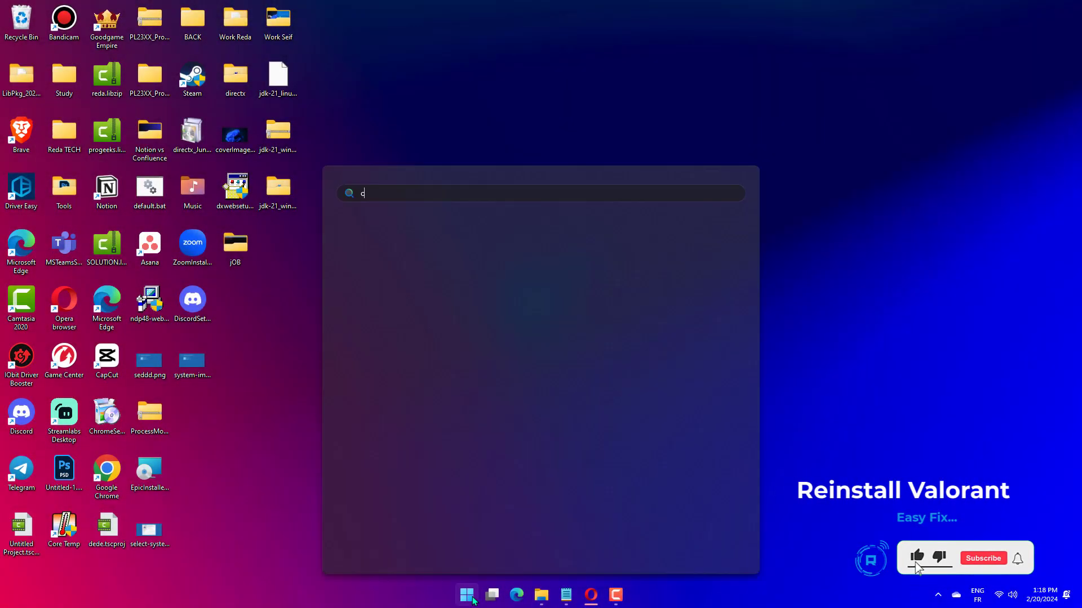
Find Control Panel and bring up the Programs and Features list of installed programs.
type("ontrol panel")
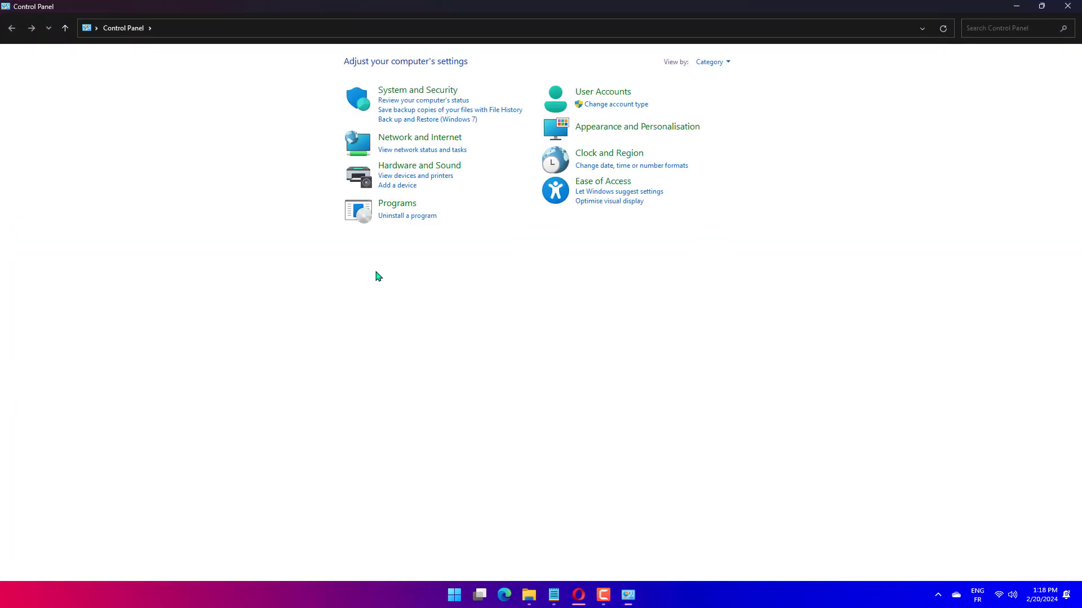
left_click(397, 203)
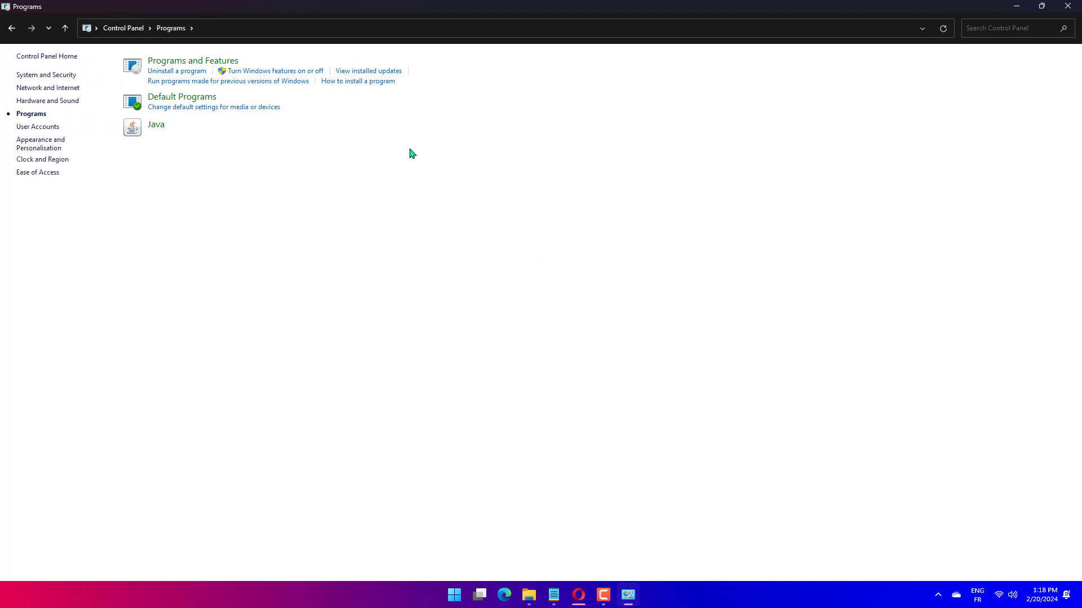
left_click(177, 70)
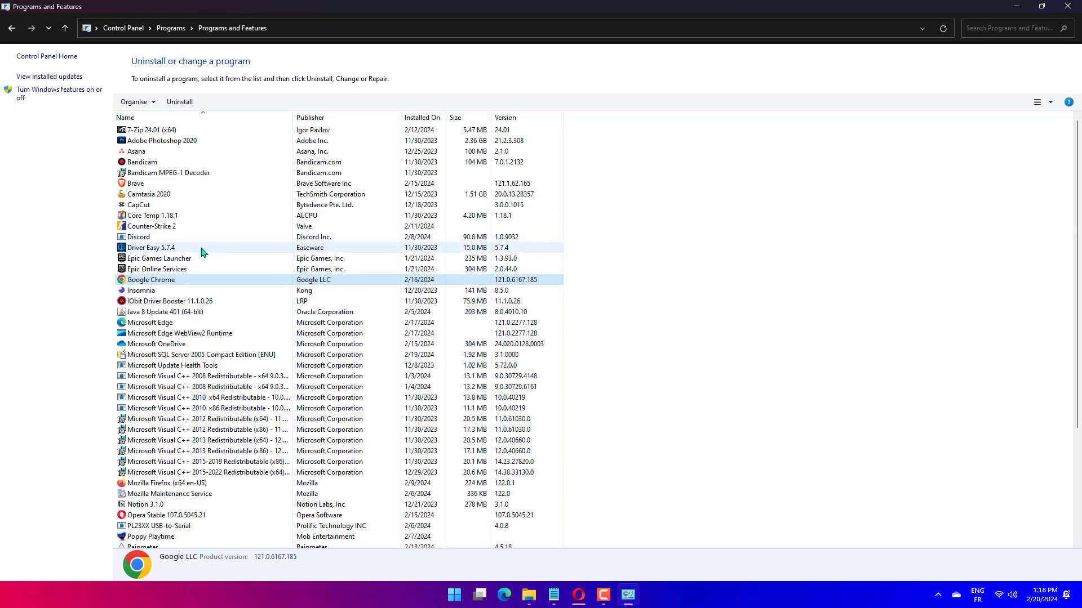
mouse_move(176, 240)
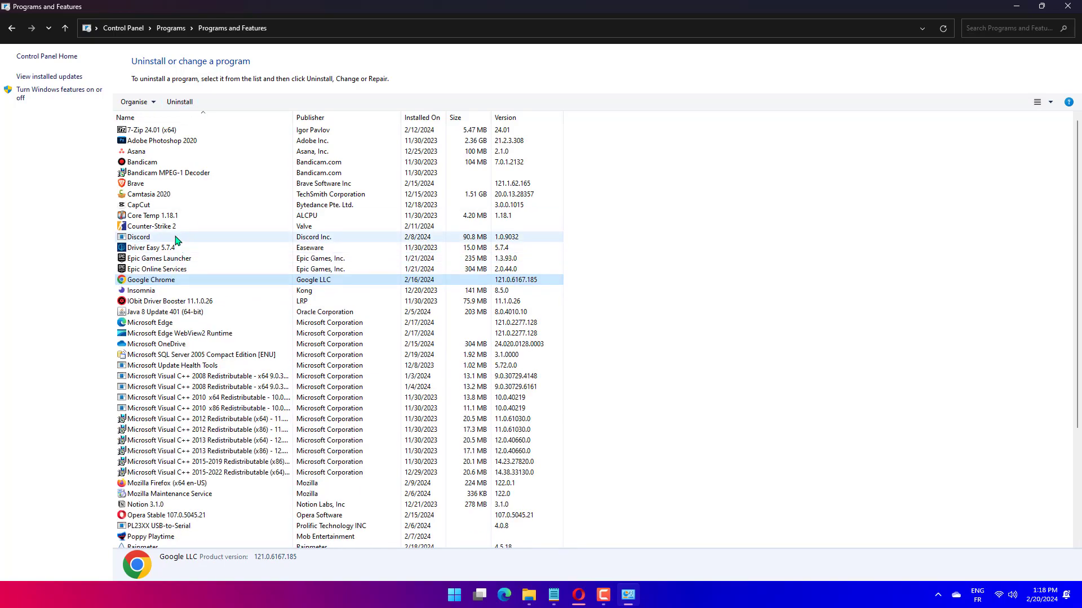